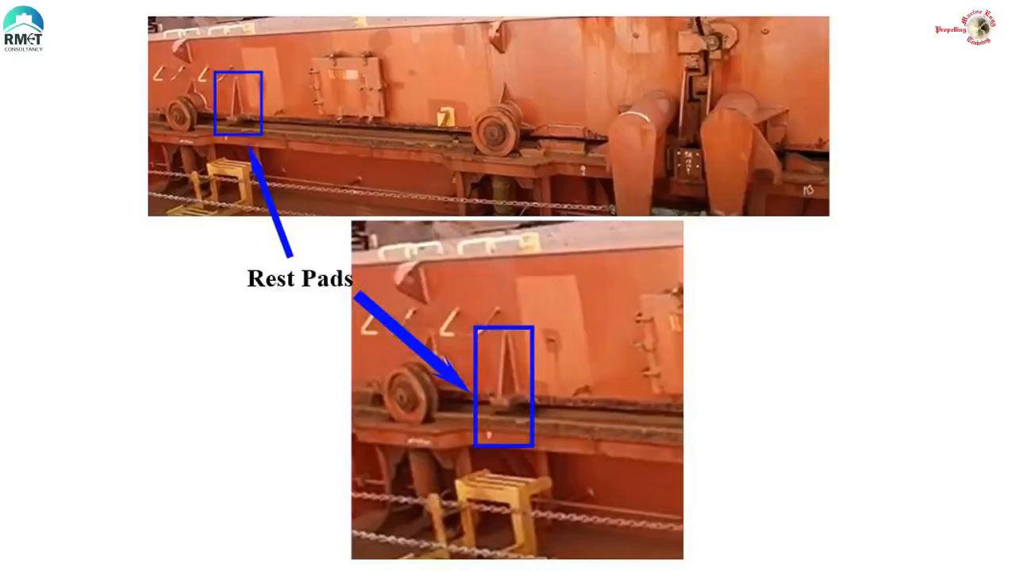
{"action": "key", "text": "Right"}
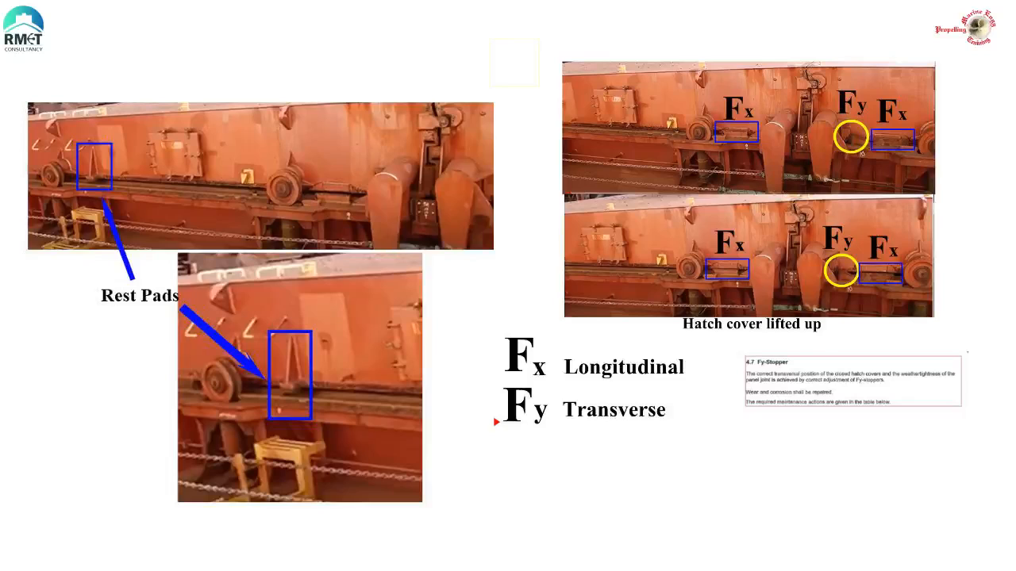